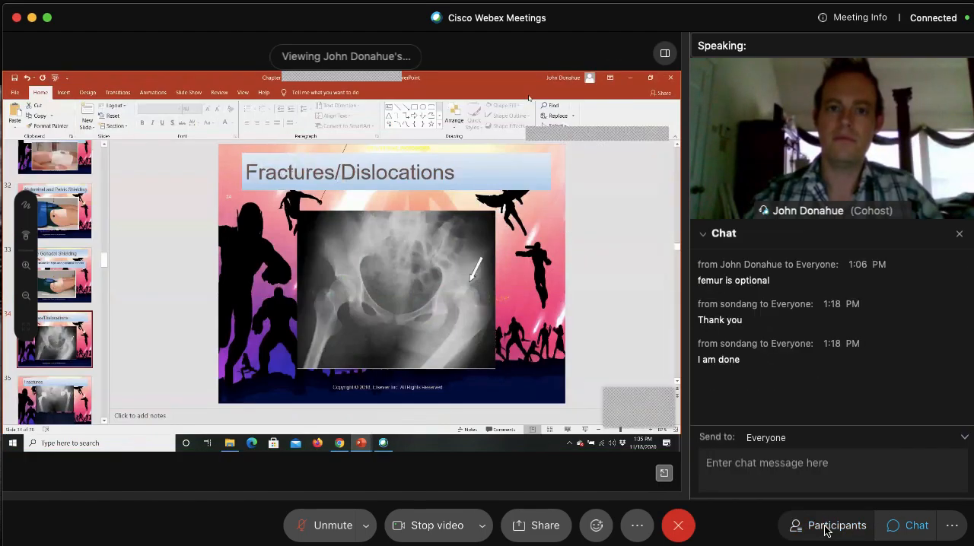
Step: View the shared Fractures slide with hip prostheses and bring up the annotation options
click(189, 91)
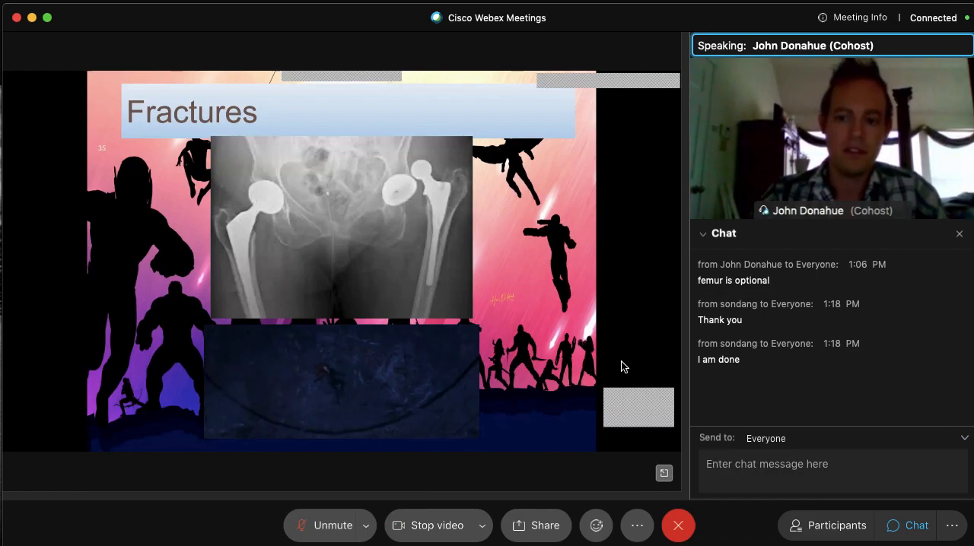
click(128, 444)
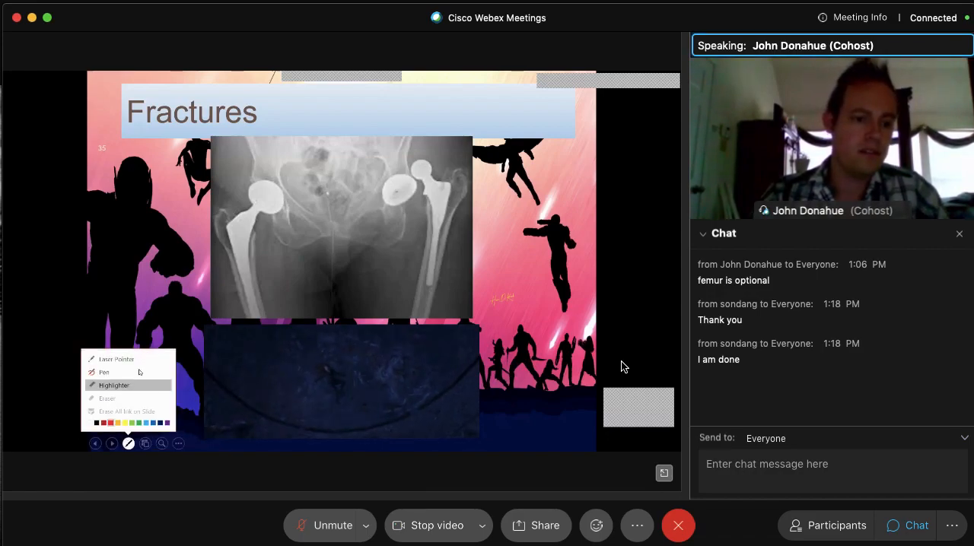